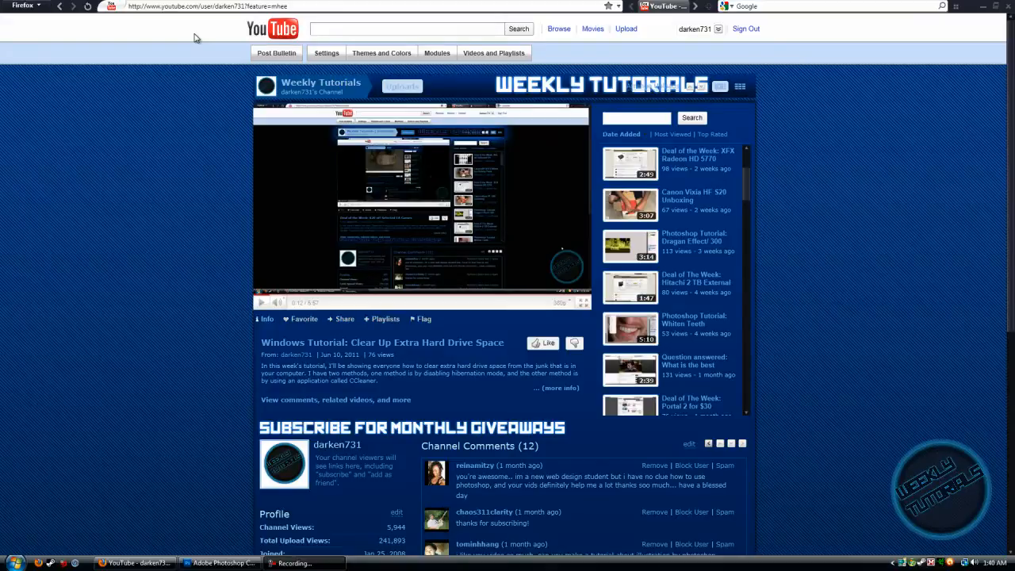
mouse_move(100, 375)
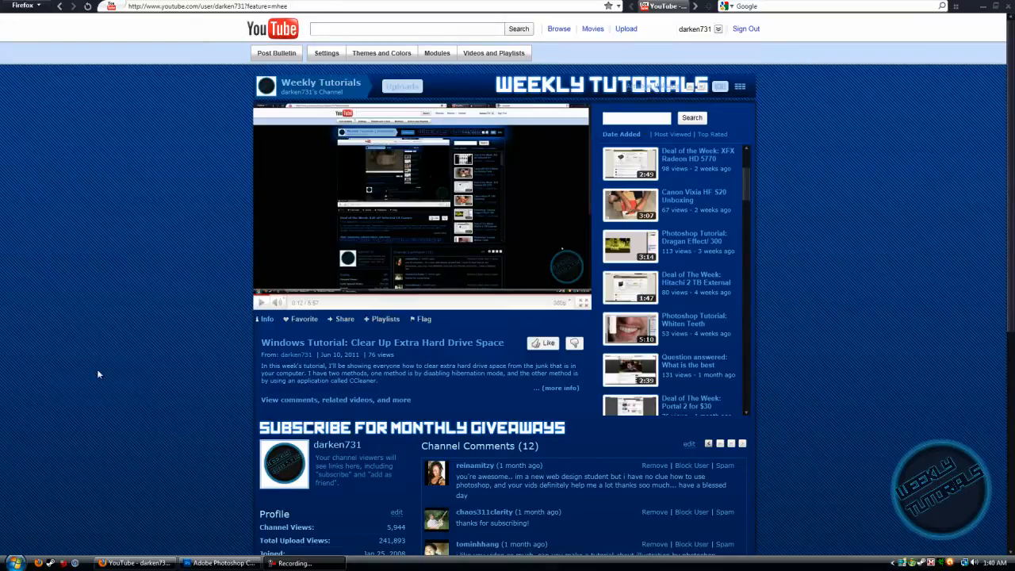
Switch from Firefox's YouTube channel page to Photoshop via the taskbar.
click(222, 563)
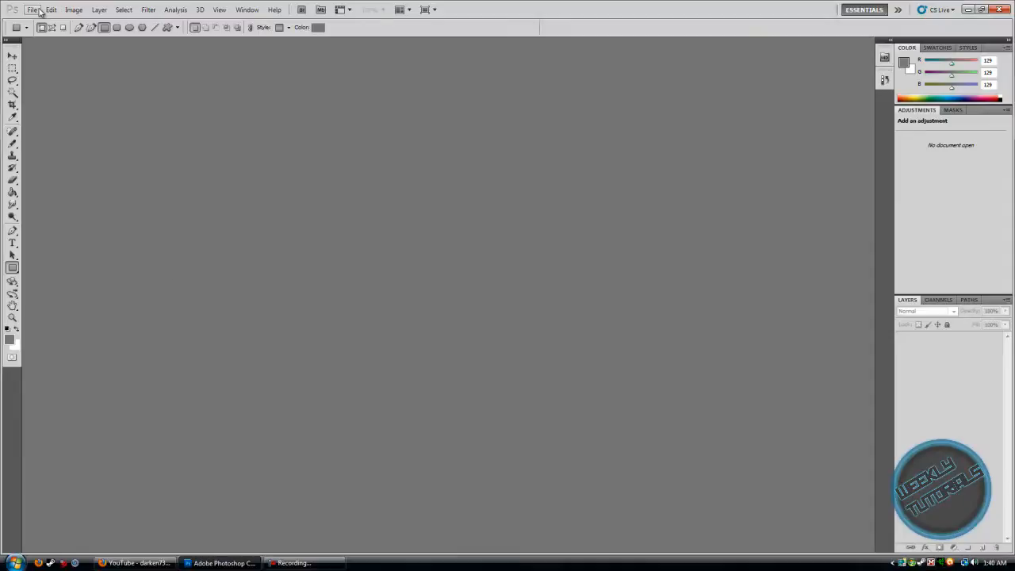
Create a 1000×1200 px document with a white background.
click(32, 10)
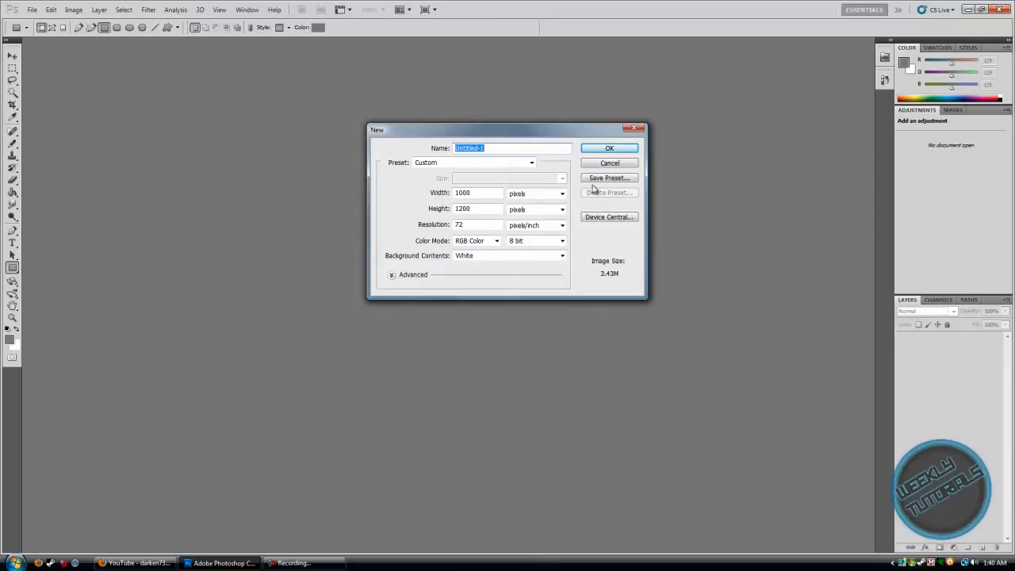
click(610, 148)
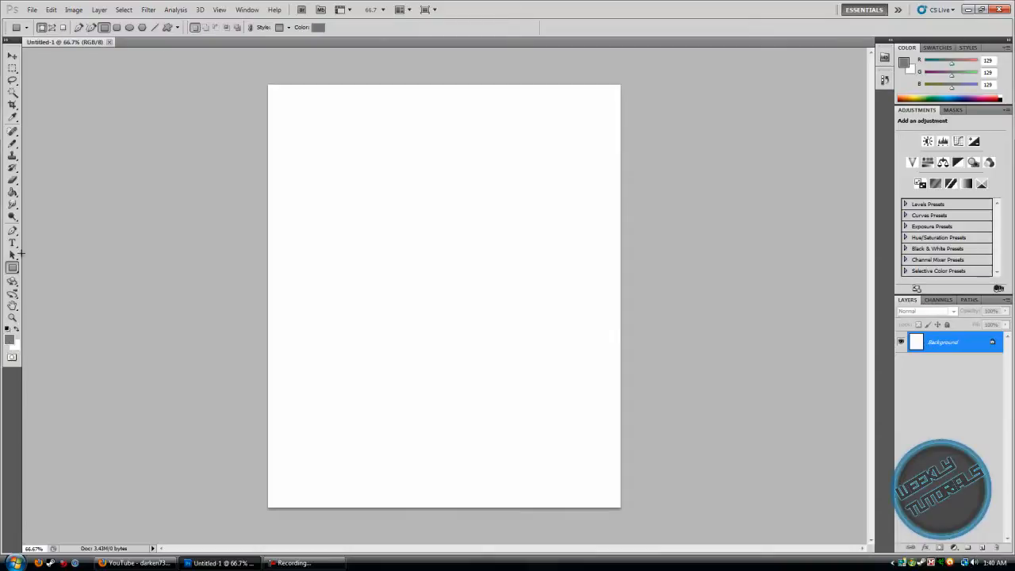
Draw a wide horizontal rectangle bar across the canvas with the Rectangle tool.
click(10, 339)
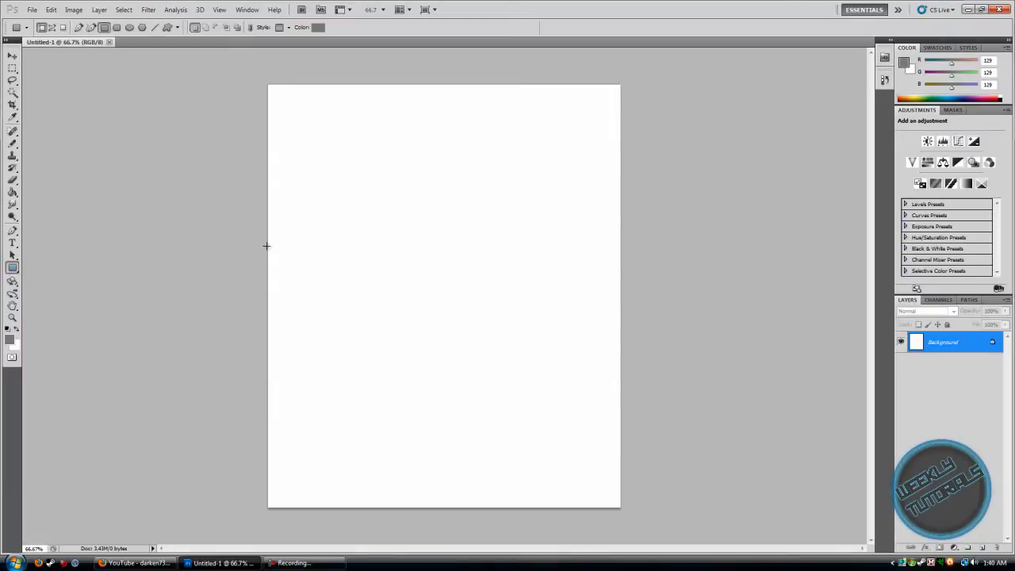
mouse_move(255, 244)
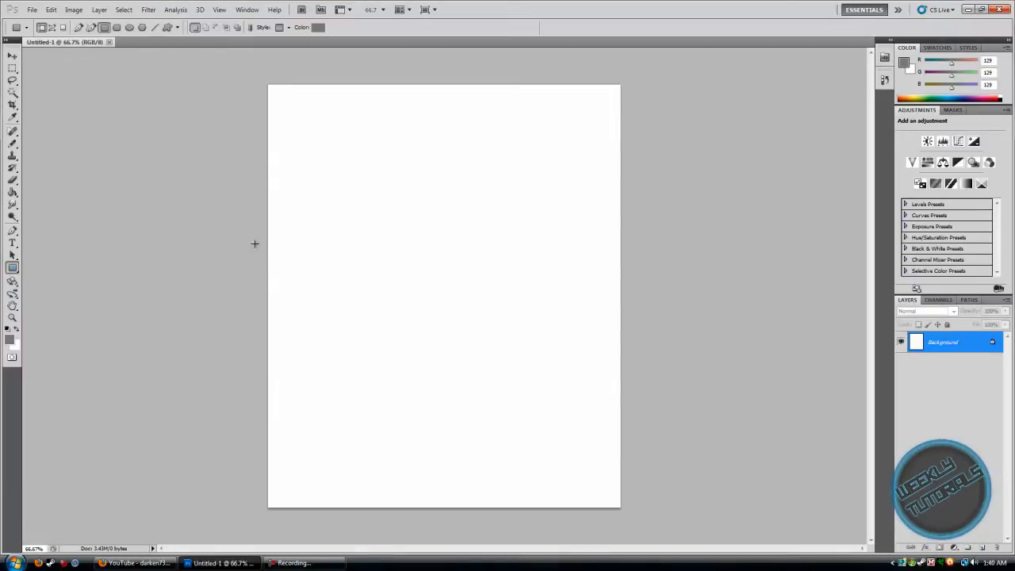
drag(255, 240, 629, 286)
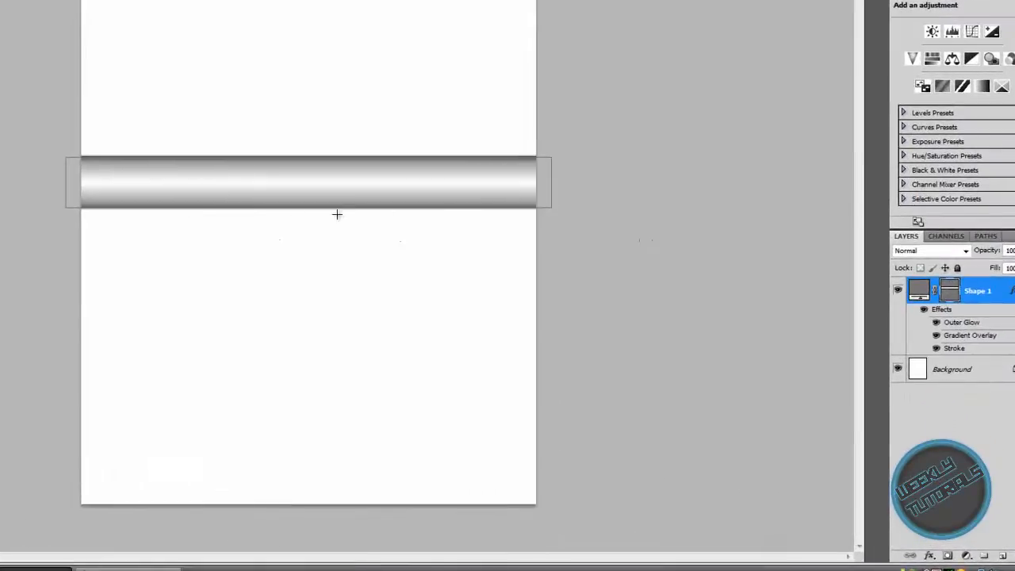
mouse_move(373, 258)
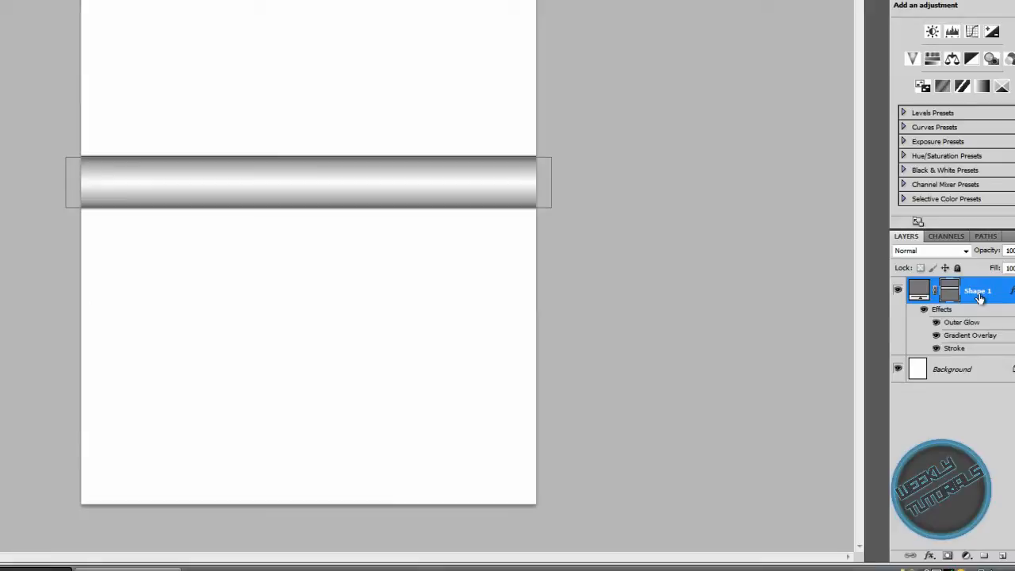
Open Shape 1's Layer Style and view its 1 px black outside stroke.
double_click(977, 291)
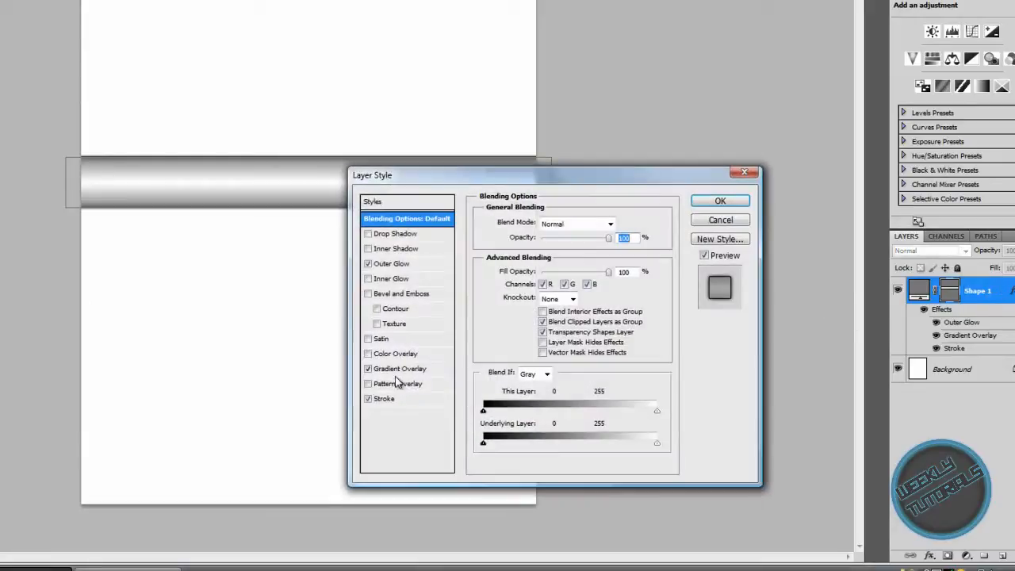
click(385, 399)
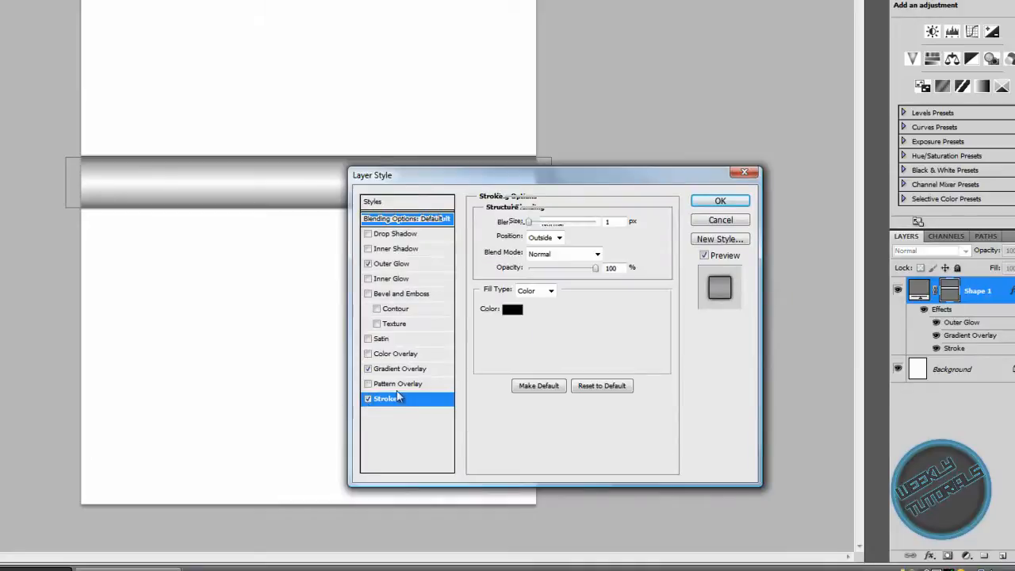
mouse_move(599, 269)
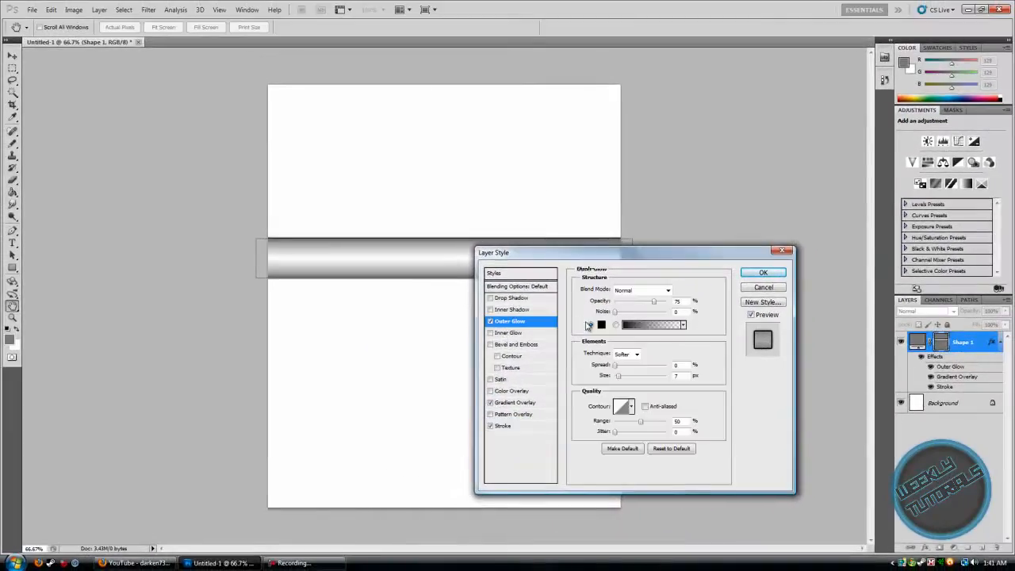
Give the outer glow a solid color instead of a gradient.
click(602, 324)
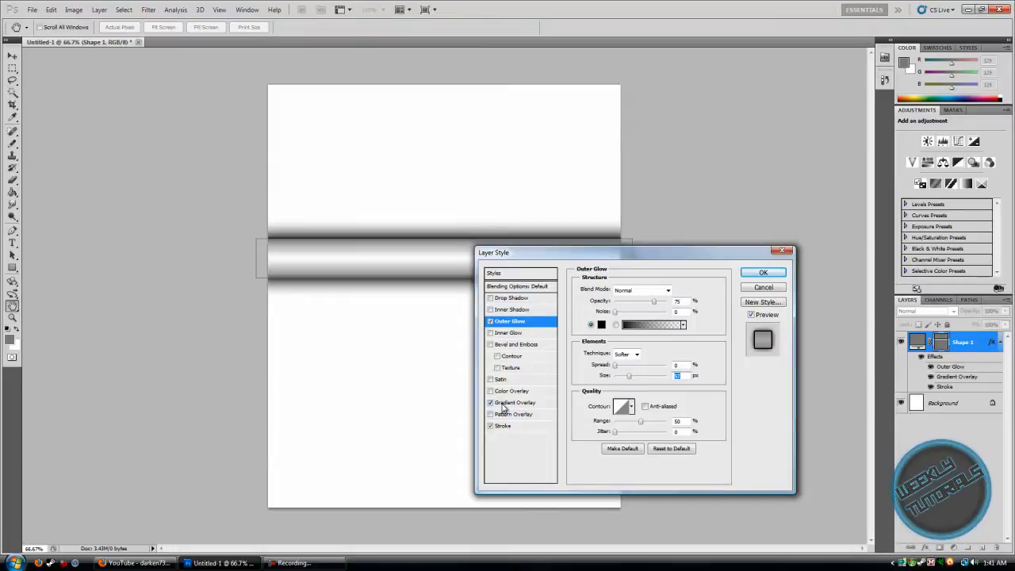
Set Gradient Overlay to Overlay, Reflected, reversed, 90°, and edit its gradient.
click(516, 402)
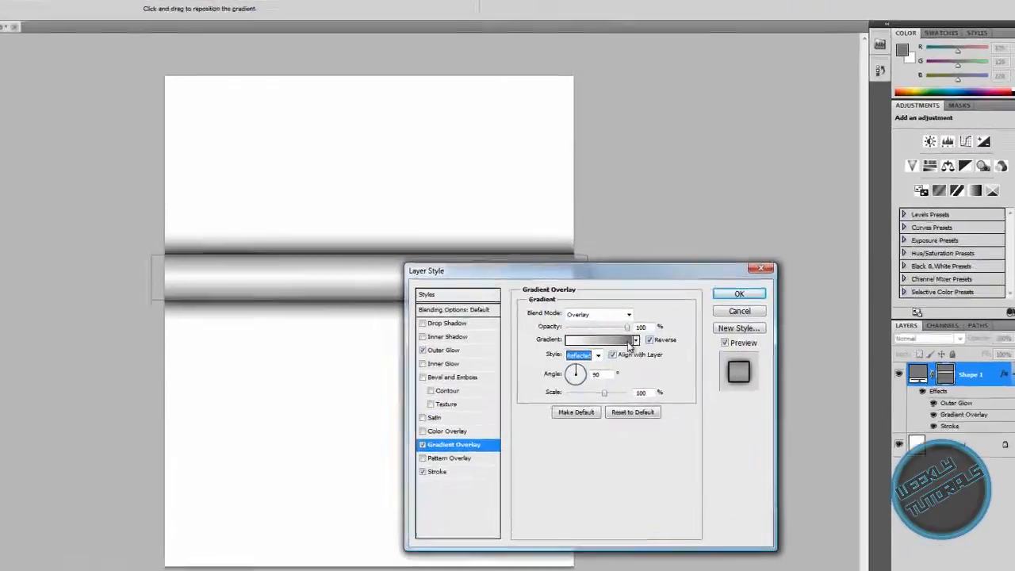
click(599, 340)
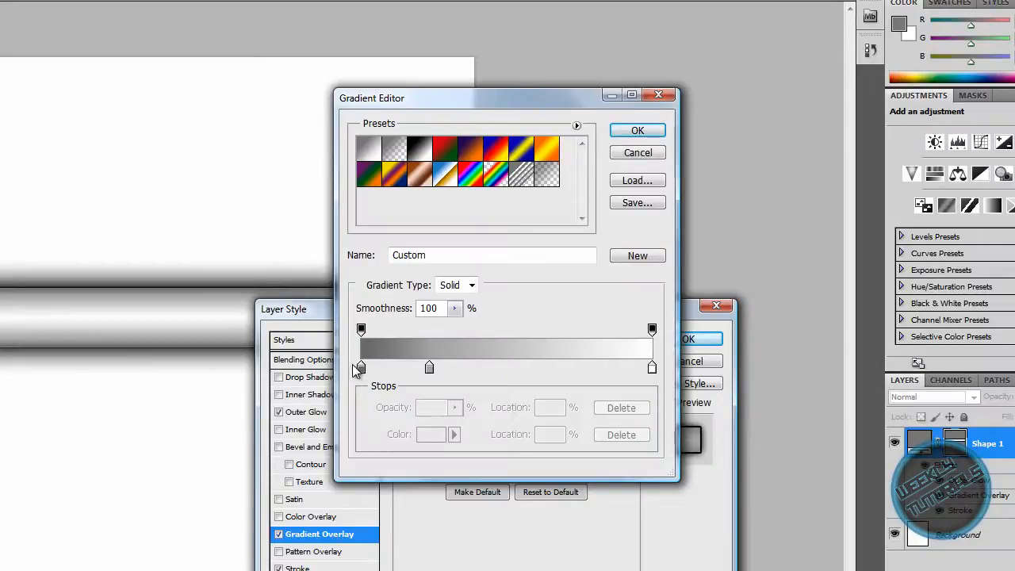
Set the left gradient stop to #727272 and move the middle stop to 24%.
click(361, 366)
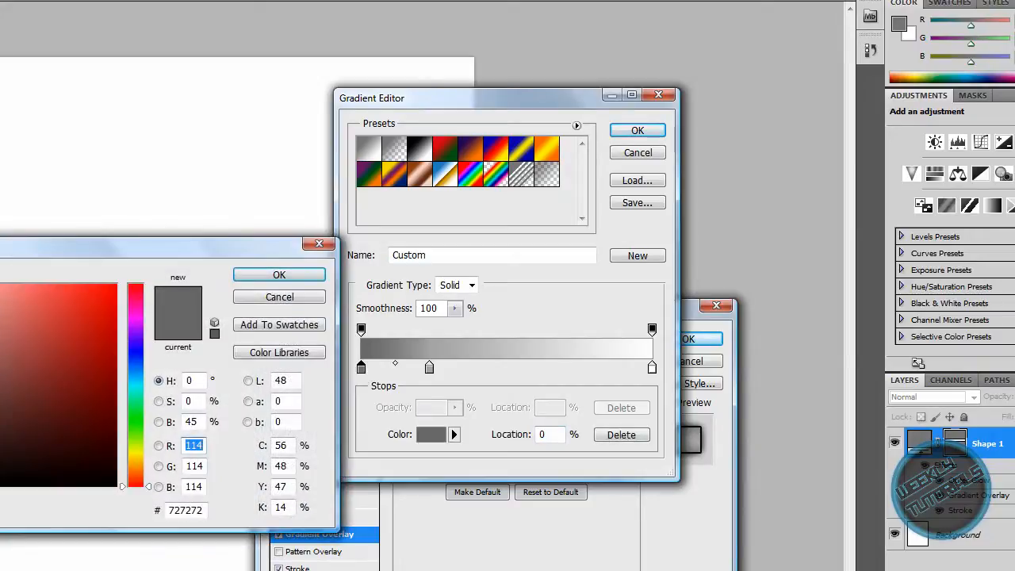
click(279, 275)
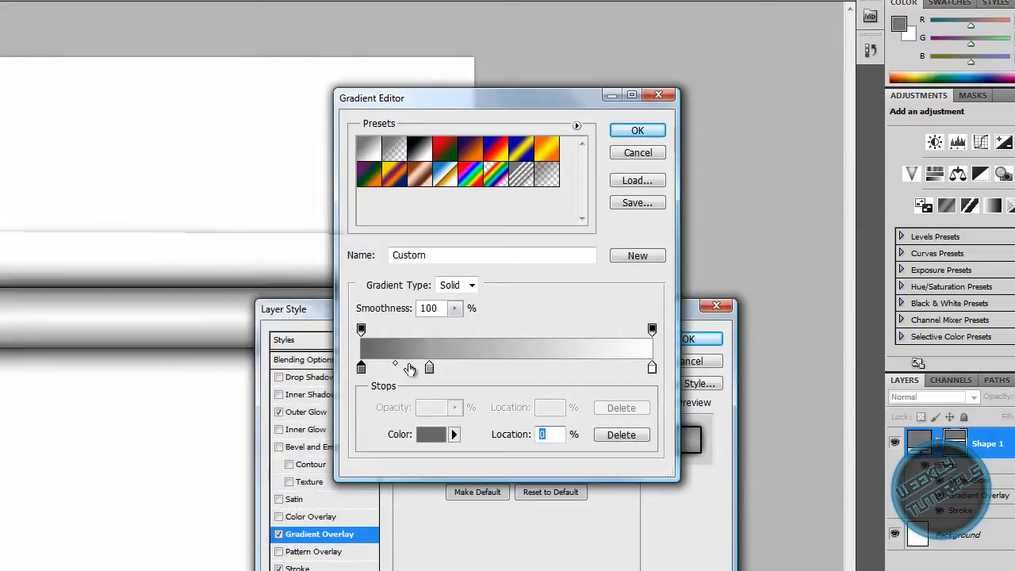
drag(411, 368, 428, 368)
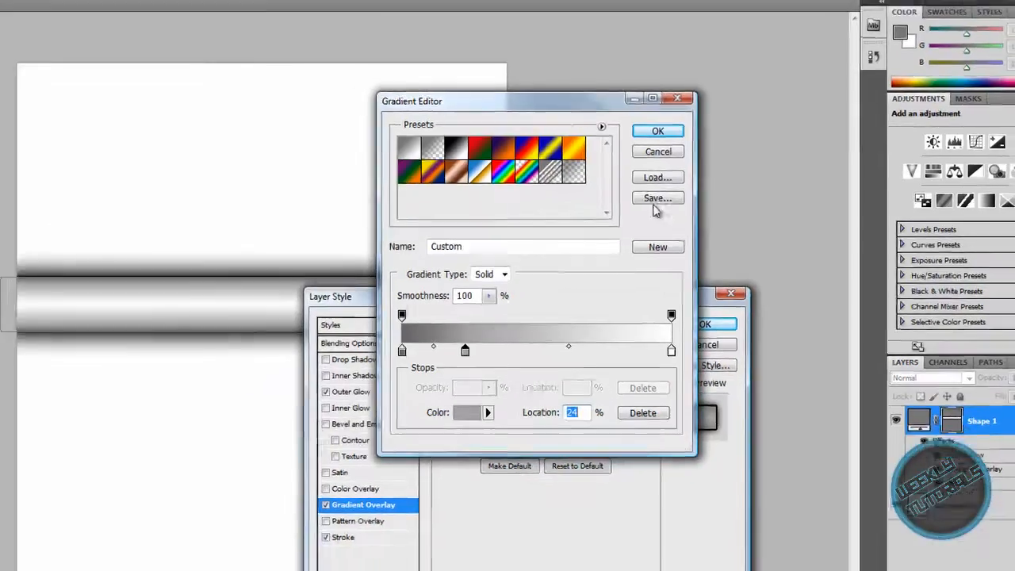
click(658, 130)
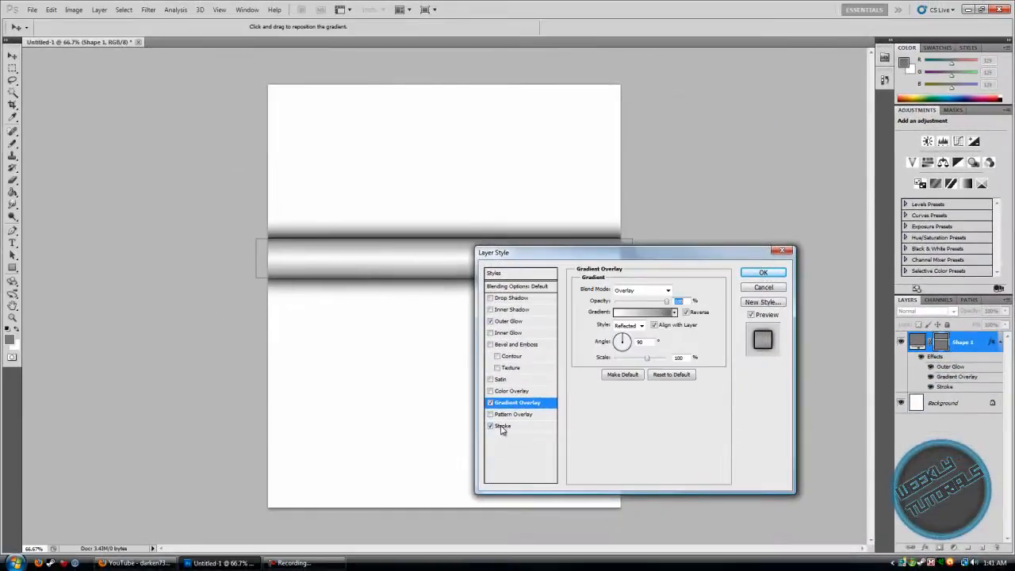
Select the stroke size value, then return to the outer glow settings.
click(503, 426)
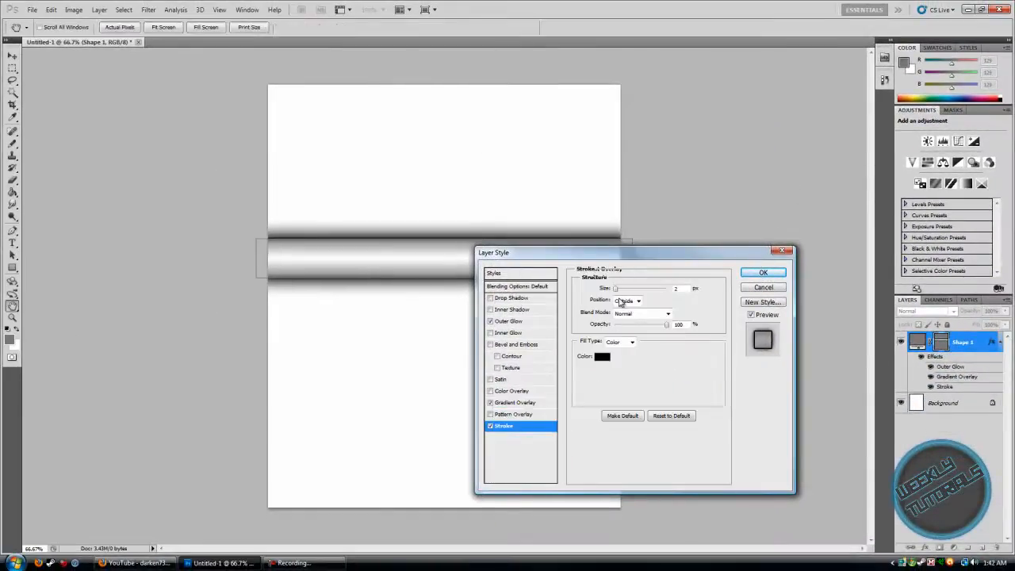
triple_click(675, 288)
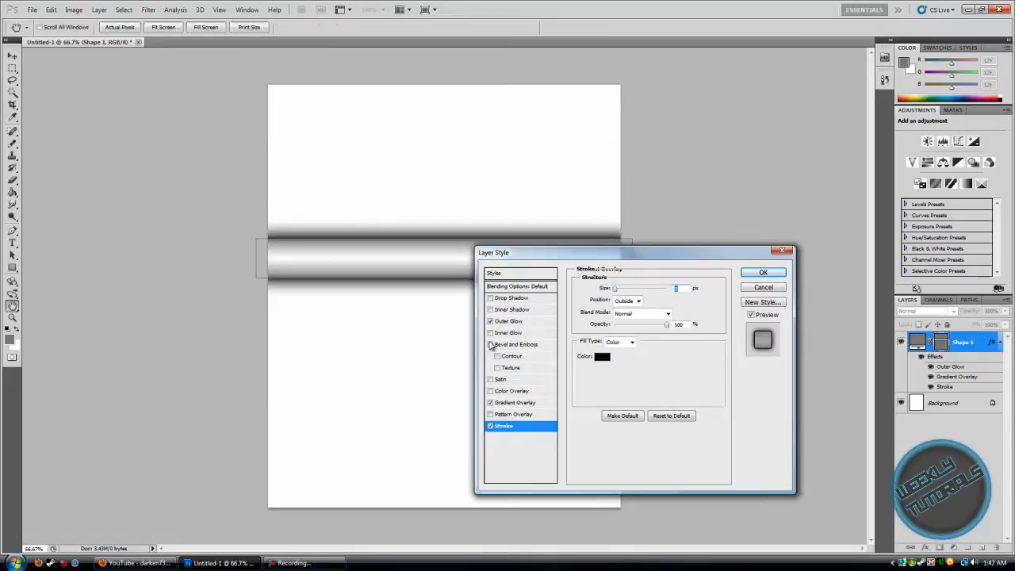
mouse_move(512, 328)
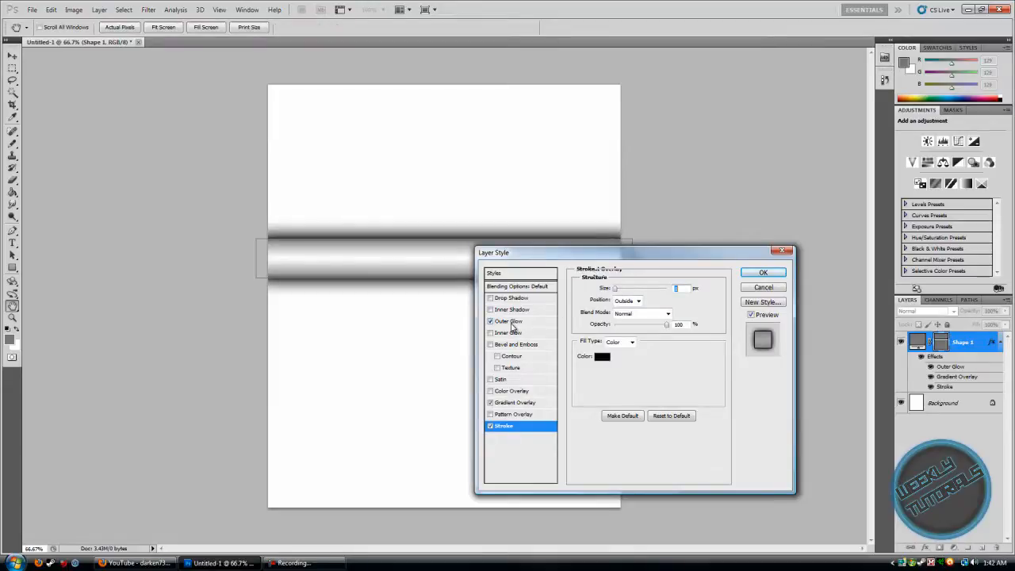
click(509, 322)
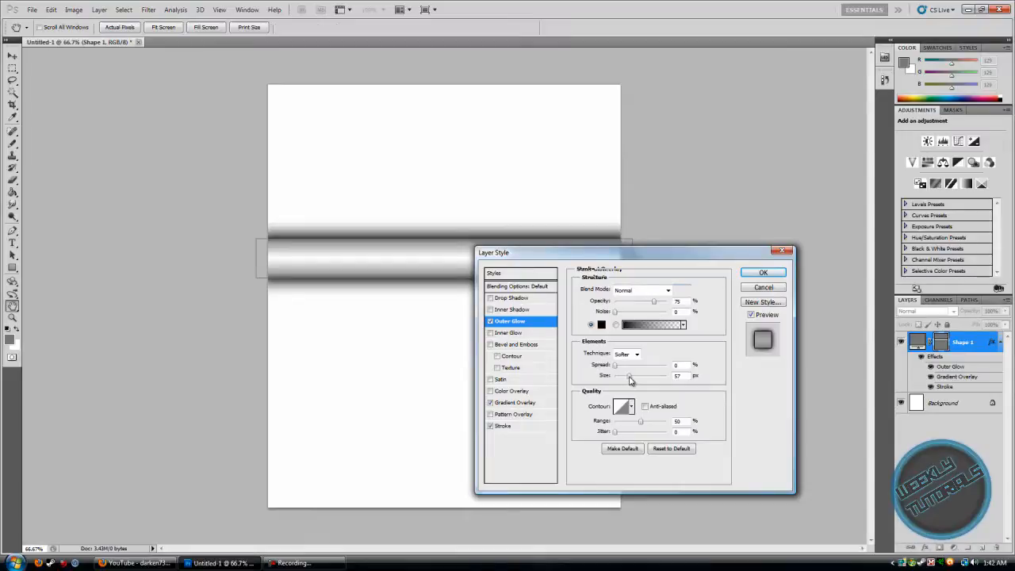
mouse_move(630, 375)
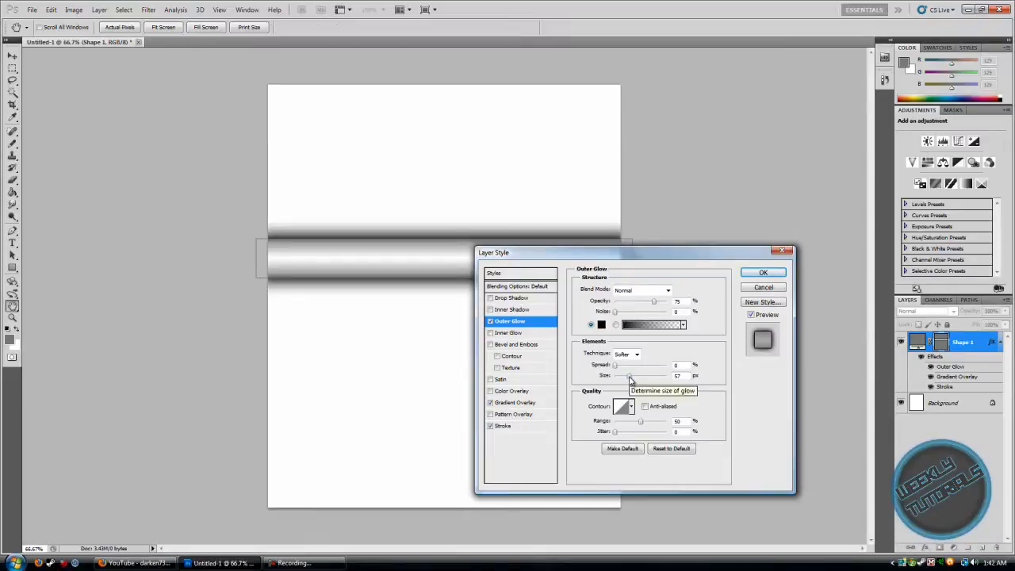